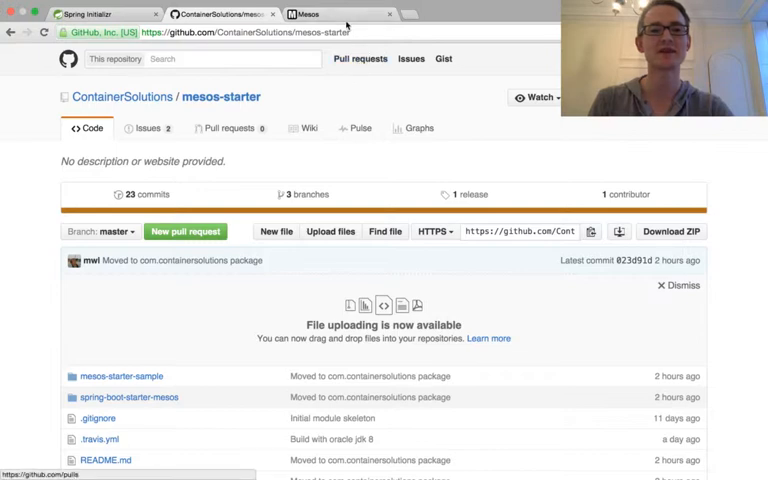
mouse_move(28, 132)
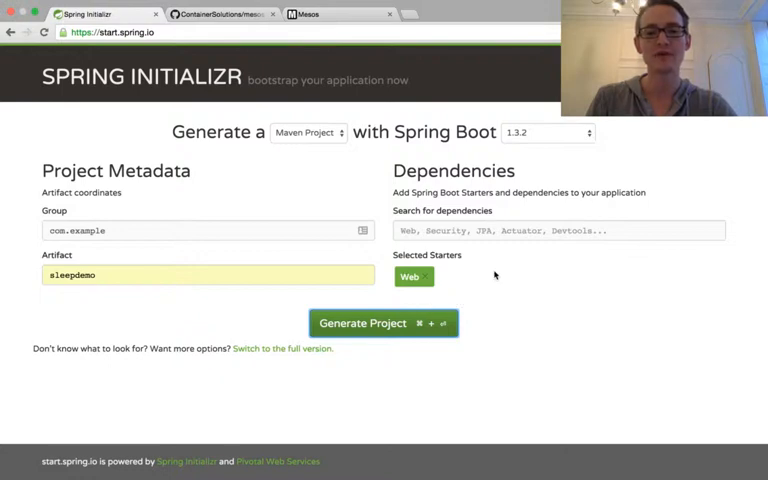
mouse_move(456, 304)
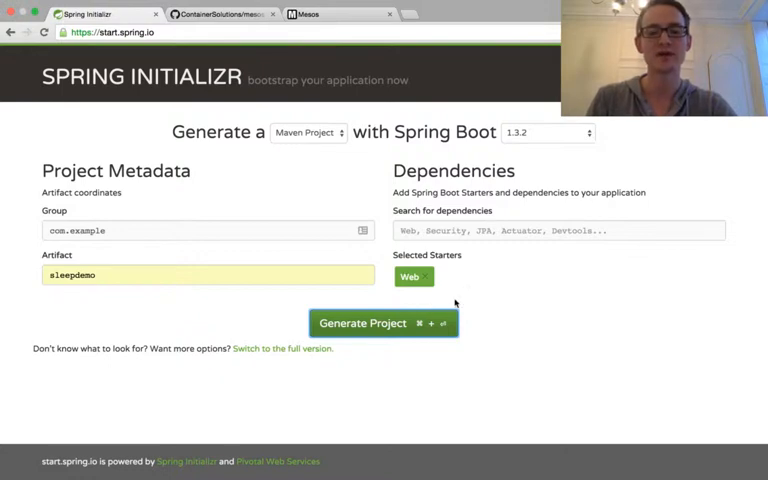
mouse_move(228, 360)
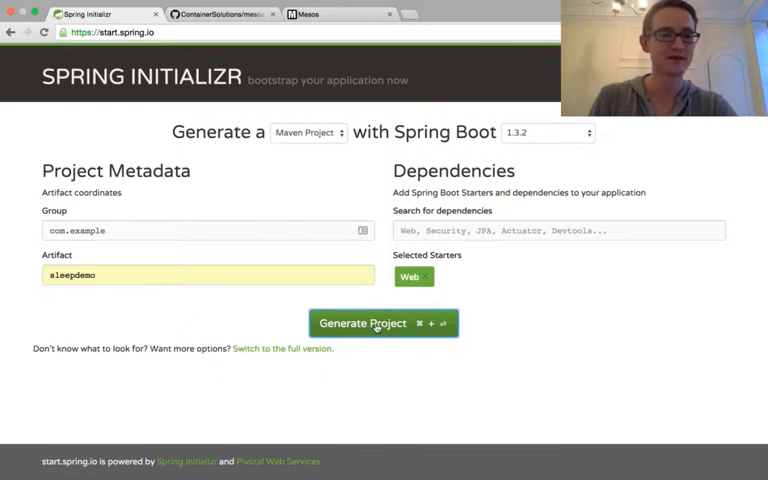
mouse_move(344, 308)
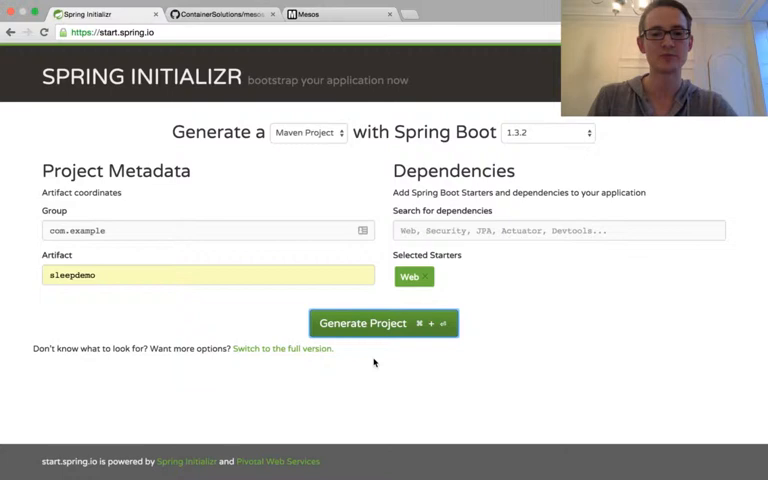
Generate and download the sleepdemo Maven project from Spring Initializr
left_click(364, 322)
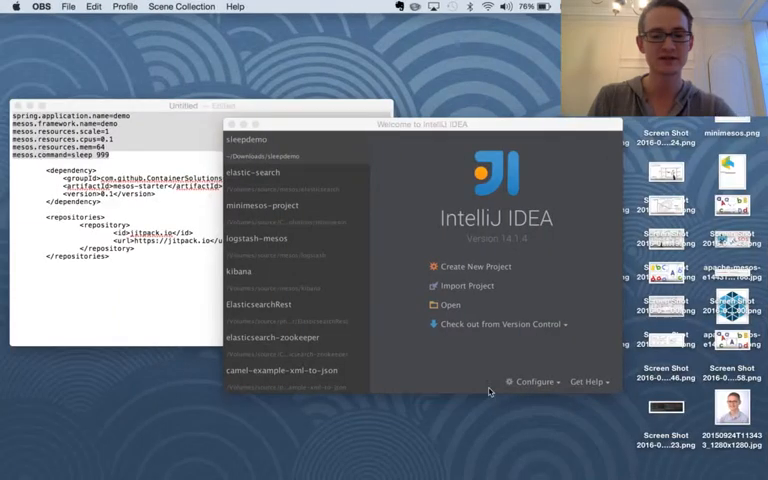
Start Import Project and choose Downloads/sleepdemo/pom.xml as the source
left_click(264, 204)
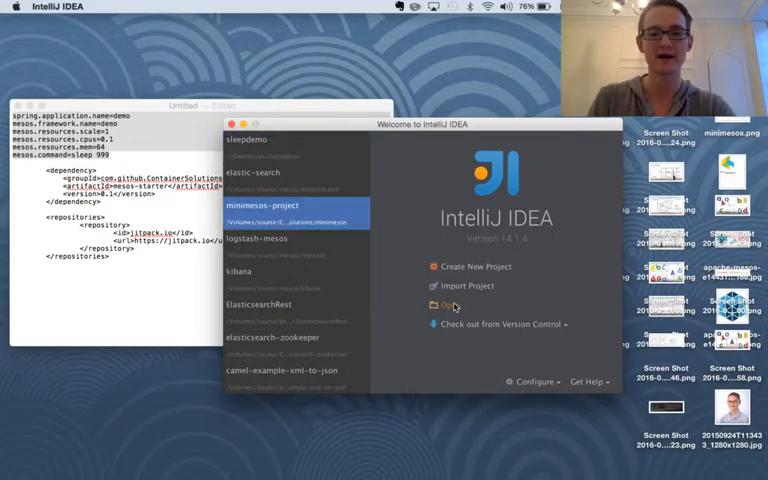
left_click(466, 284)
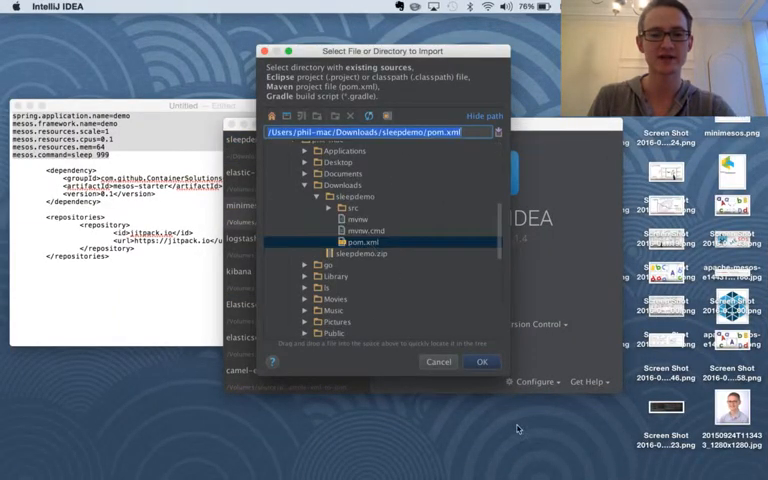
left_click(482, 362)
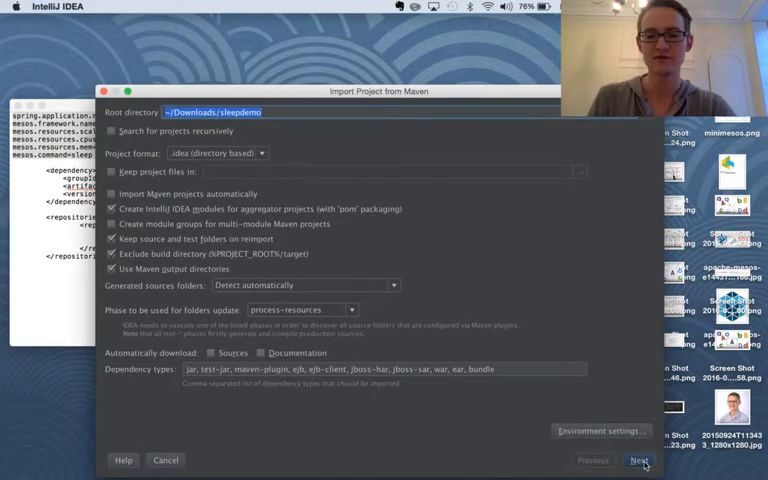
Accept the Maven import settings and Java 1.7 SDK, then finish creating sleepdemo
left_click(640, 460)
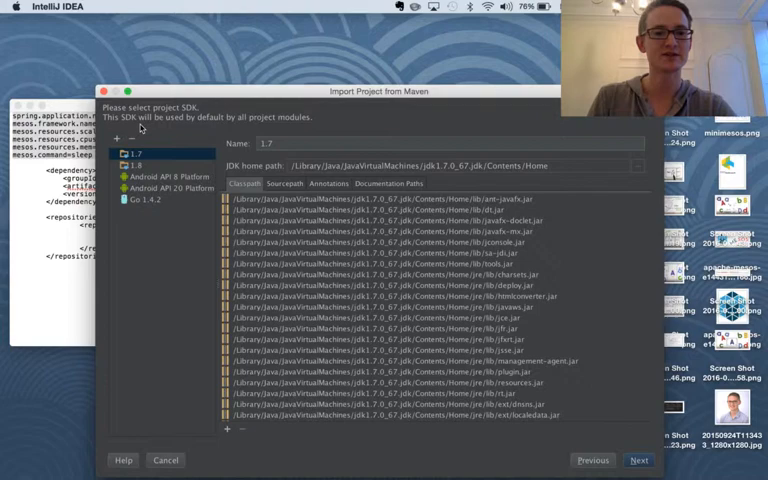
left_click(638, 460)
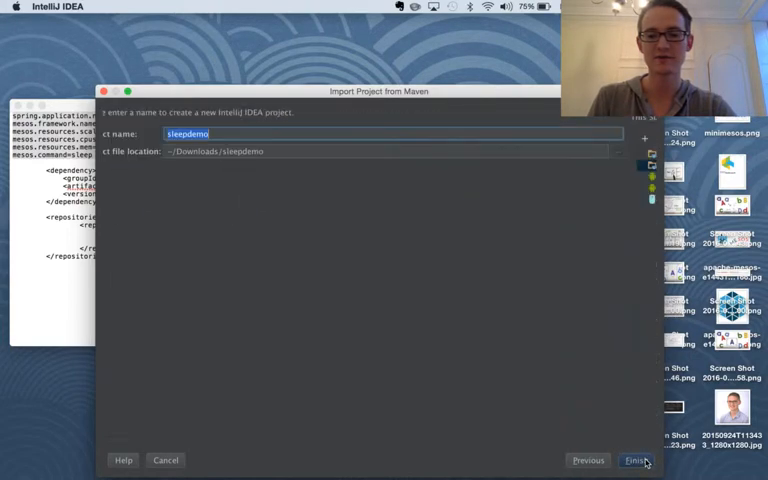
left_click(636, 460)
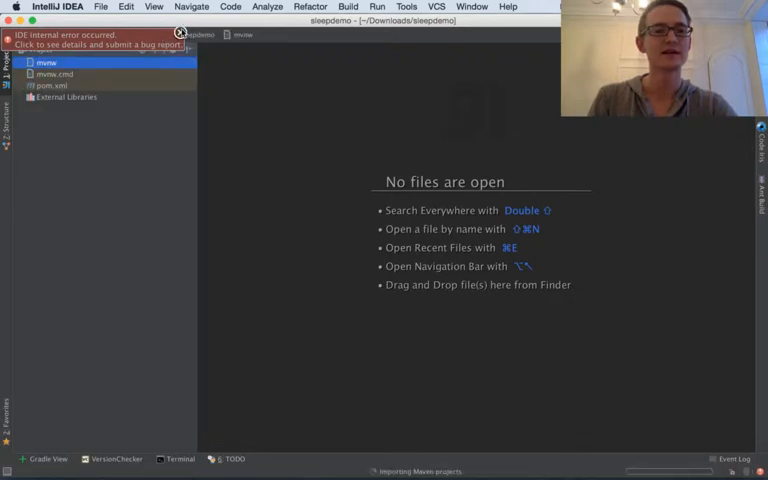
Edit pom.xml to include the JitPack repository and ContainerSolutions mesos-starter dependency
left_click(180, 32)
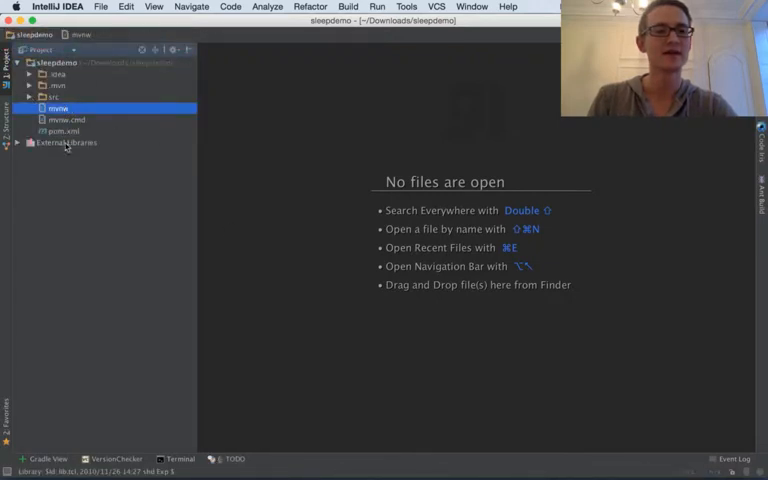
double_click(64, 132)
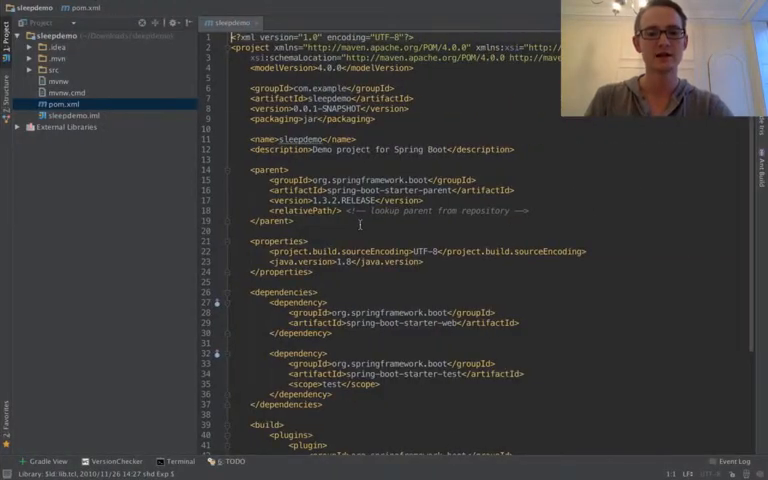
scroll("down", 3)
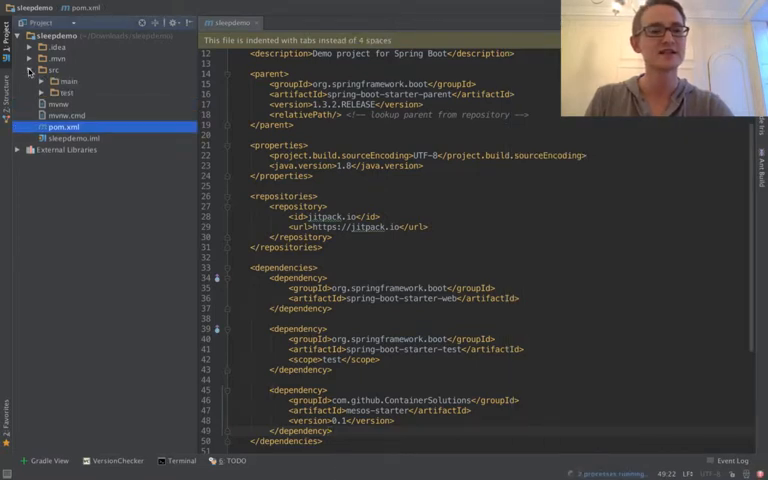
In application.properties set spring.application.name=demo with a blank line before the Mesos group
left_click(56, 80)
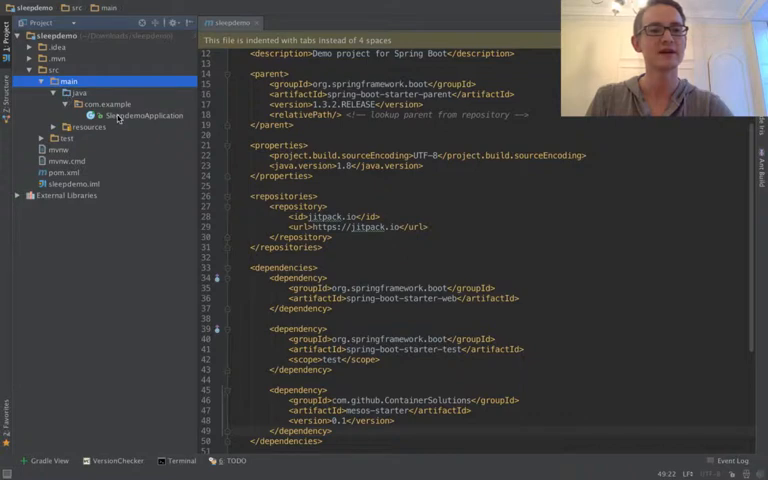
double_click(144, 116)
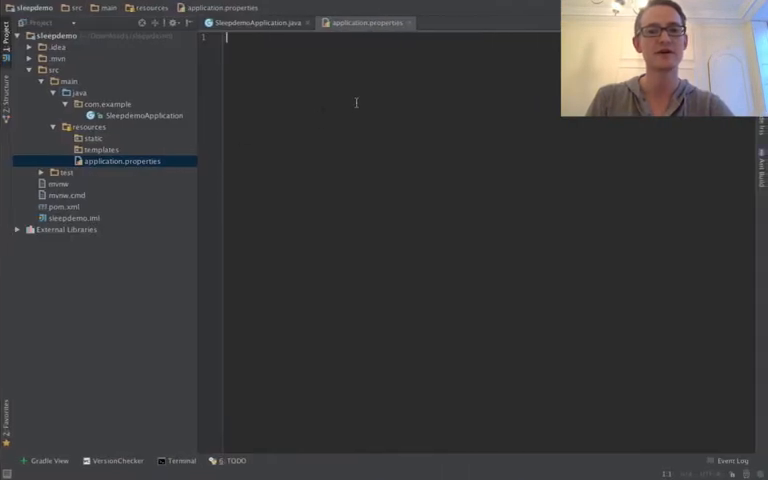
type("spring.application.name=demo")
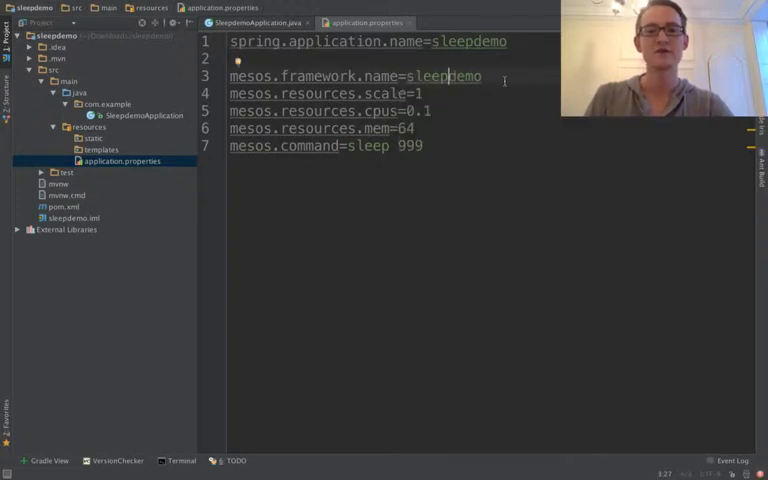
key("Enter")
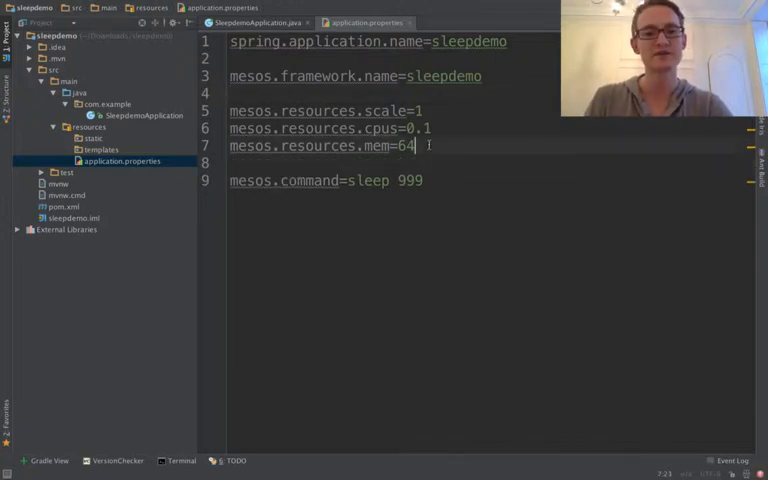
Define mesos.resources scale 1, cpus 0.1, mem 64 and mesos.command=sleep 999
left_click_drag(230, 110, 410, 146)
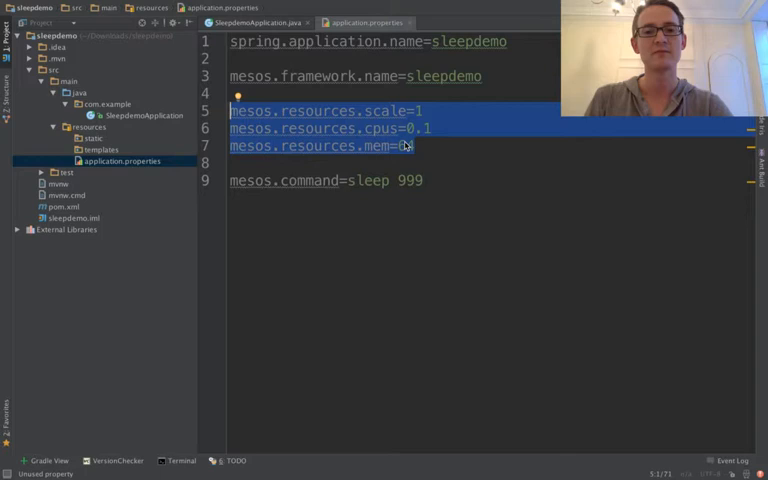
type("64")
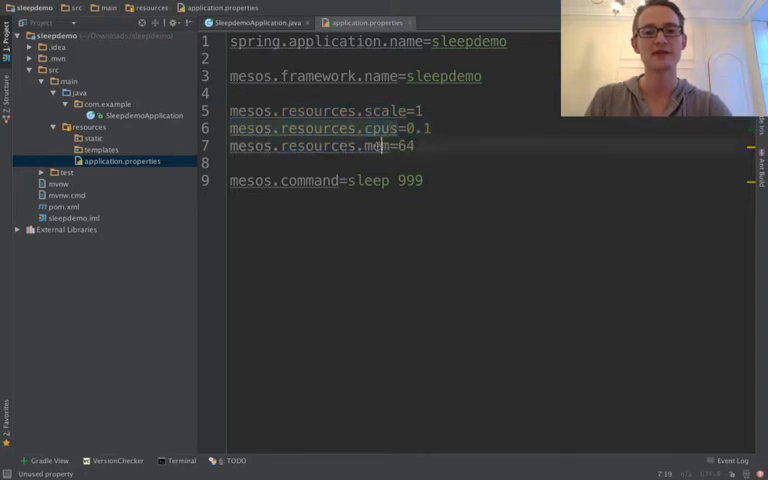
double_click(388, 110)
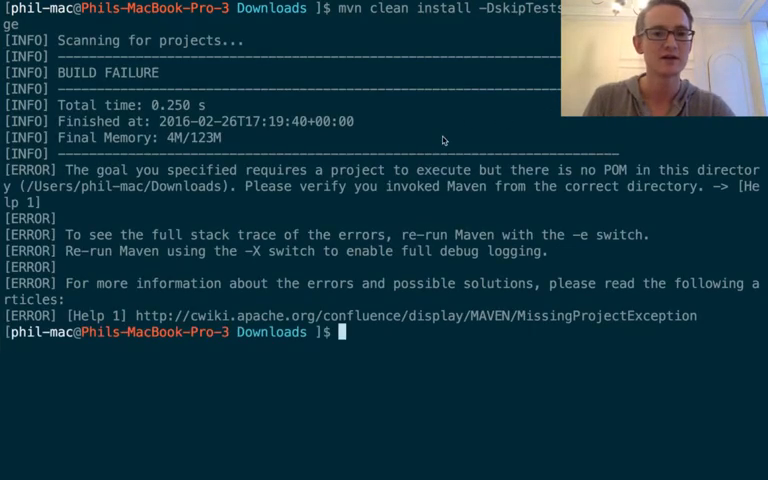
cd into sleepdemo and run mvn clean install -DskipTests=true spring-boot:repackage to build the jar
type("cd")
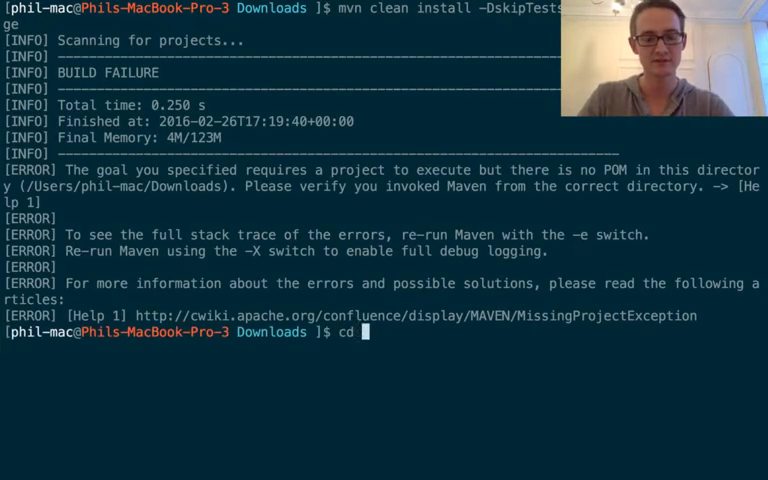
type("sleepdemo/")
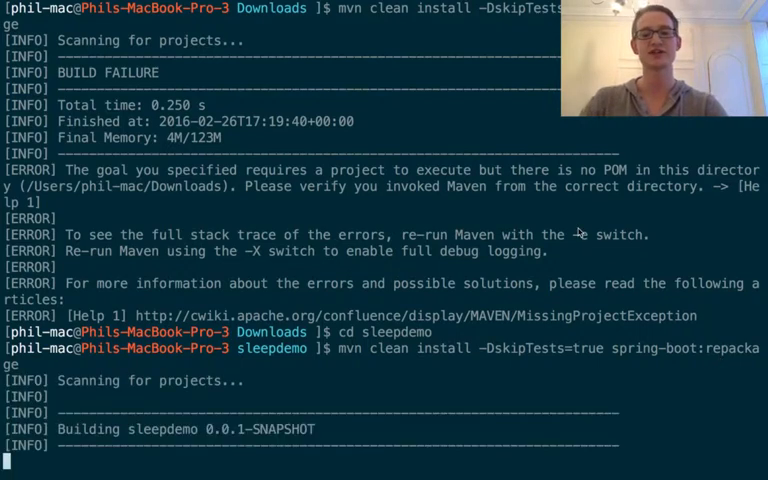
scroll("down", 3)
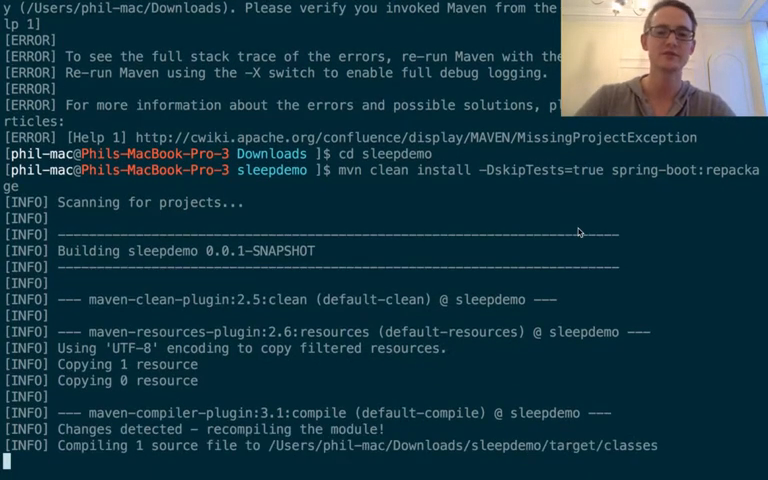
scroll("down", 3)
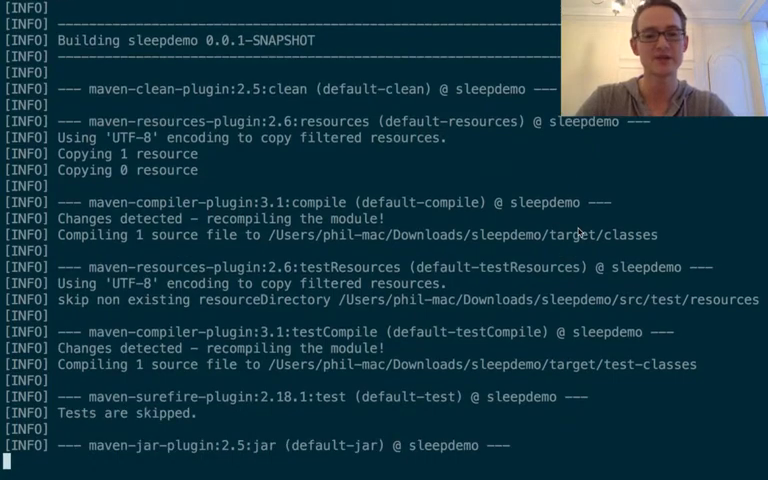
scroll("down", 3)
type("ls **/*.jar")
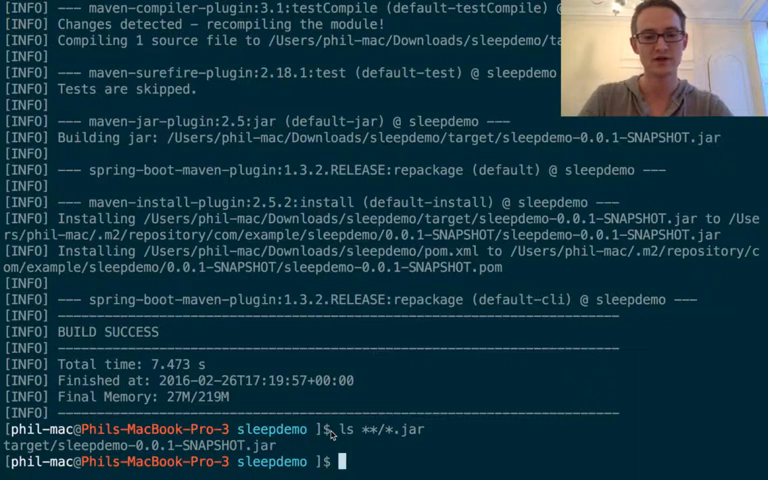
Run minimesos up to start the cluster, then launch the sleepdemo jar against its Mesos master
type("mini")
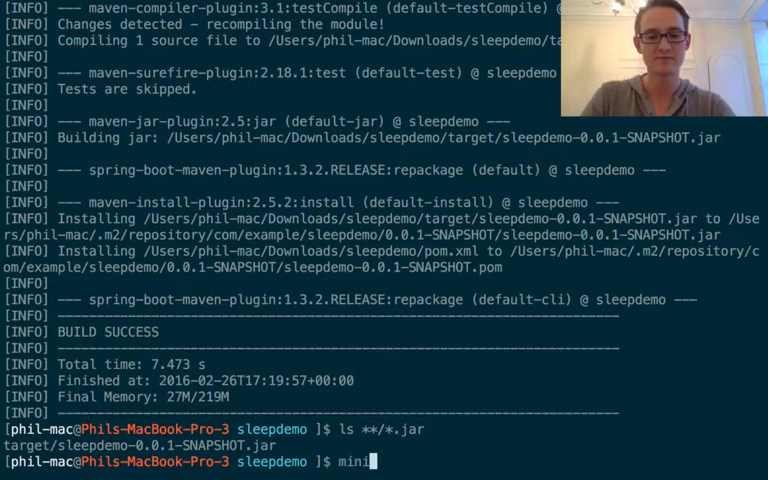
type("mesos up")
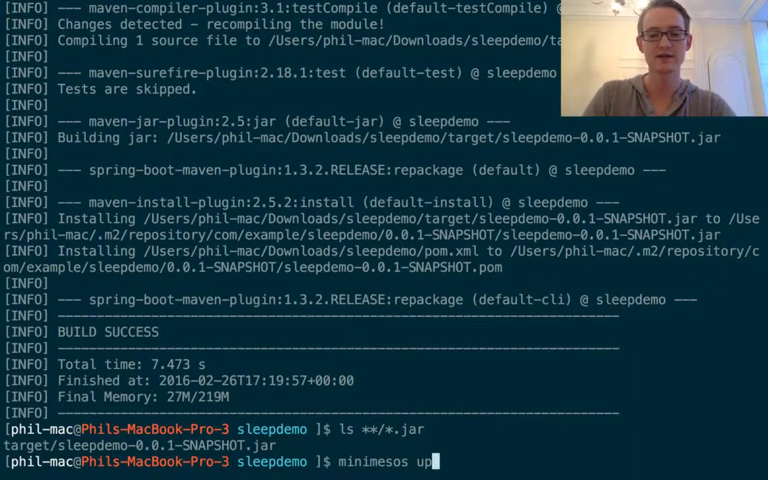
key("Return")
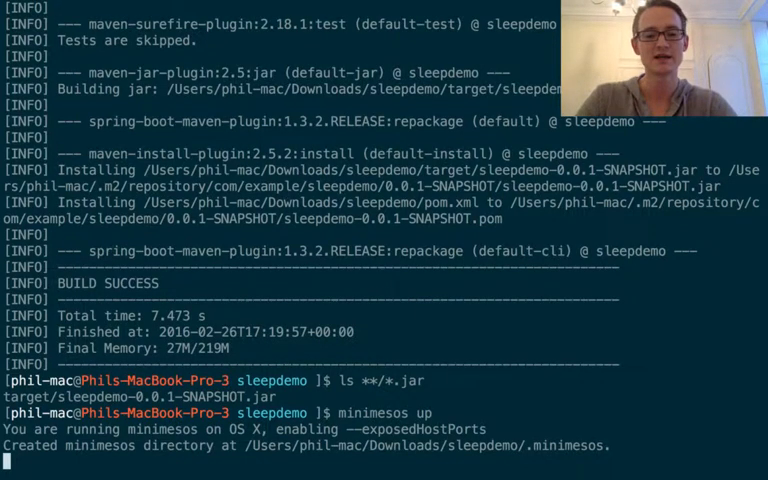
scroll("down", 3)
type("java -Djava.library.path=/usr/local/lib -jar target/sleepdemo-0.0.1-SNAPSHOT.jar --mesos.master=zk://172.17.0.3:2181/mesos --mesos.zookeeper.server=172.17.0.3:2181 --logging.level.dk.mwl=DEBUG")
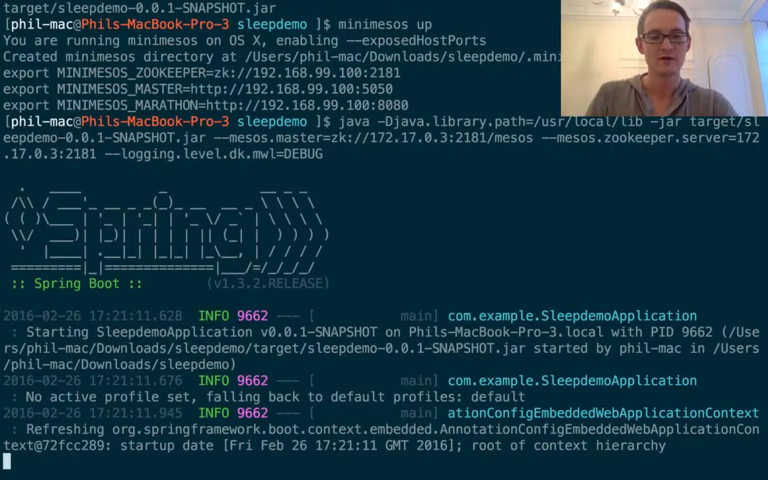
Retry the Mesos dashboard connection and find sleepdemo.task RUNNING under Active Tasks
scroll("down", 3)
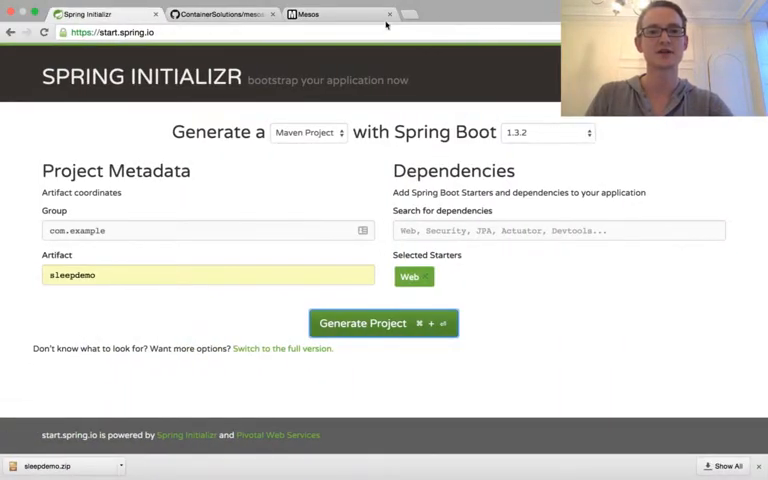
left_click(320, 14)
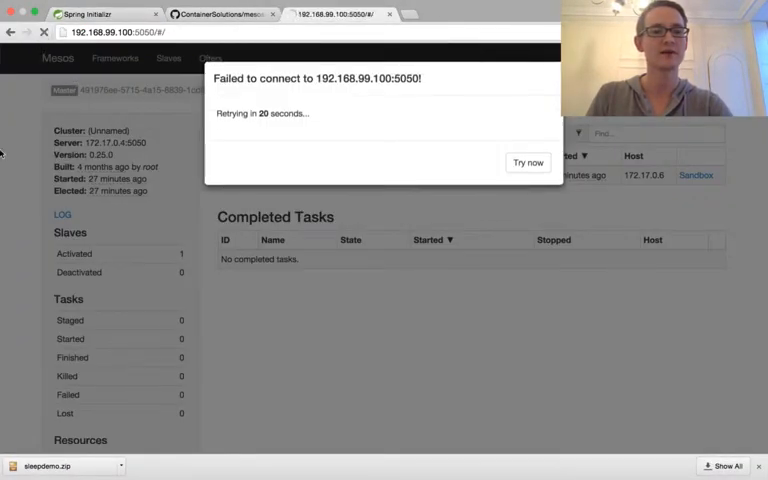
left_click(528, 162)
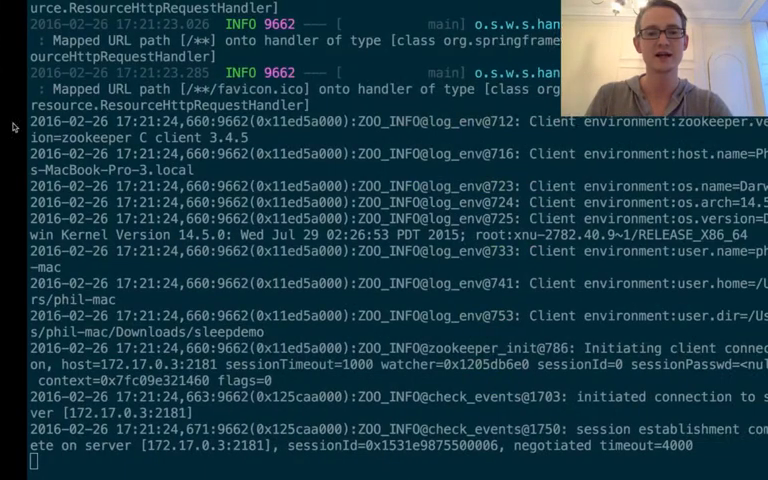
scroll("down", 3)
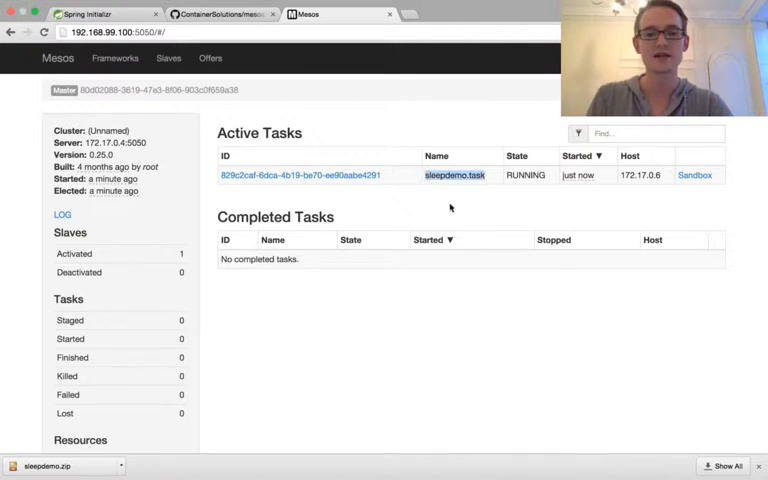
mouse_move(456, 216)
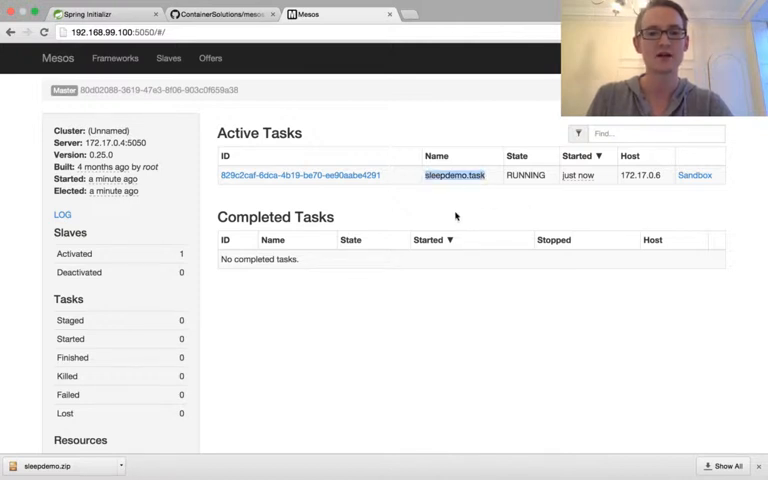
mouse_move(404, 128)
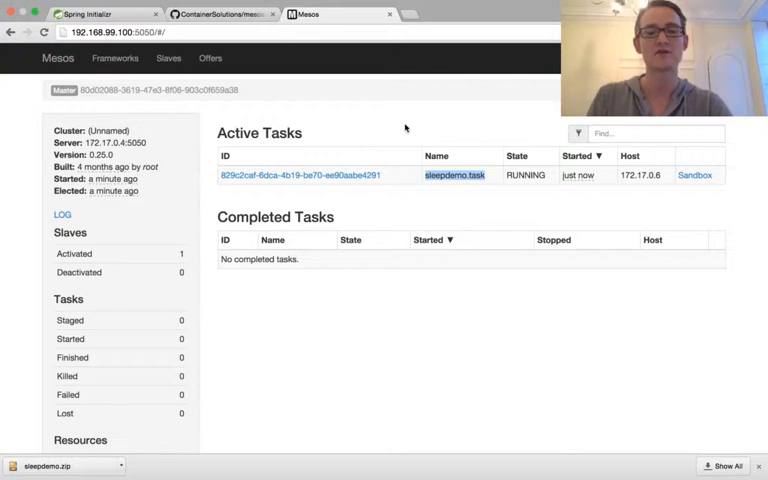